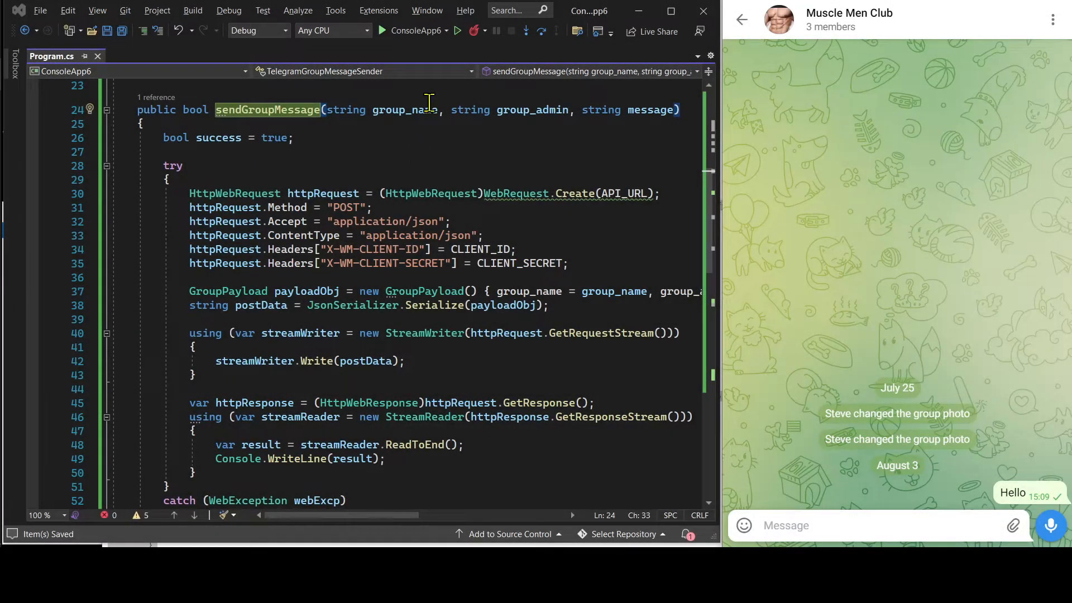
Run the group-message app and watch the six-pack message arrive in Muscle Men Club
left_click(382, 31)
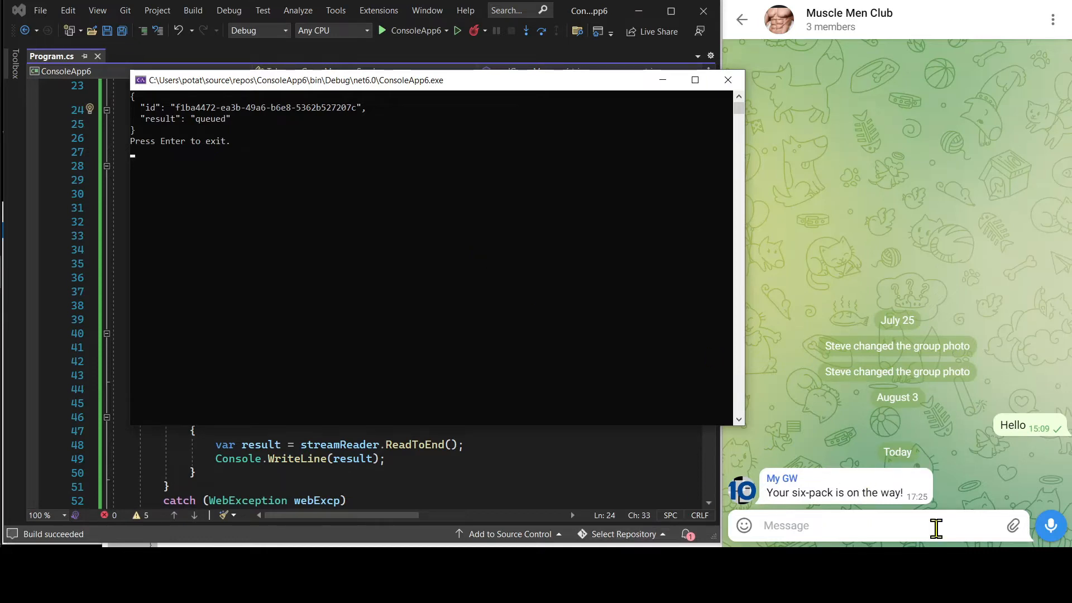
mouse_move(936, 520)
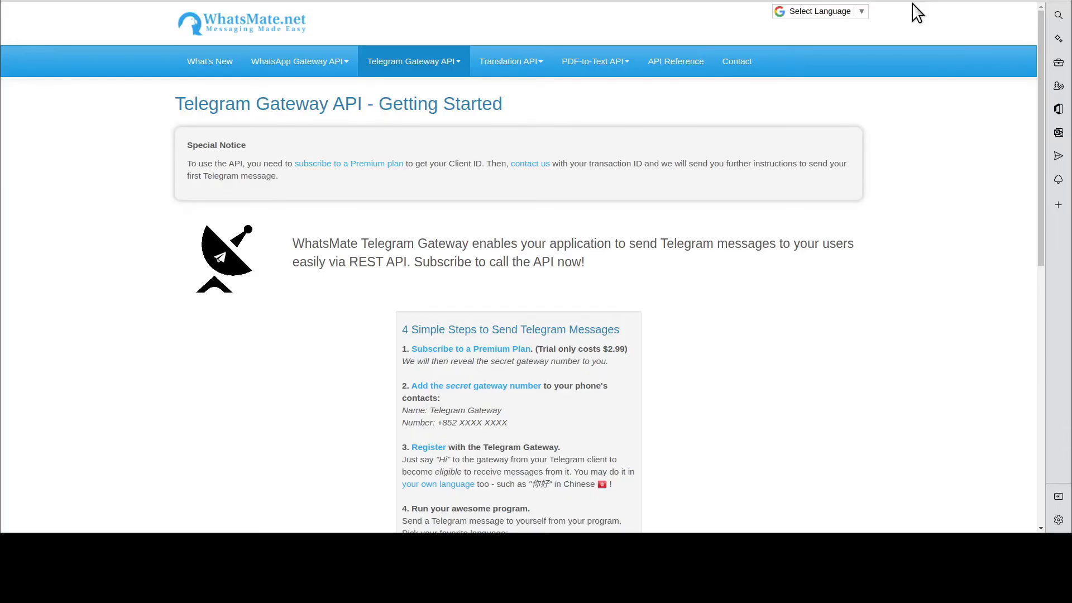
mouse_move(485, 130)
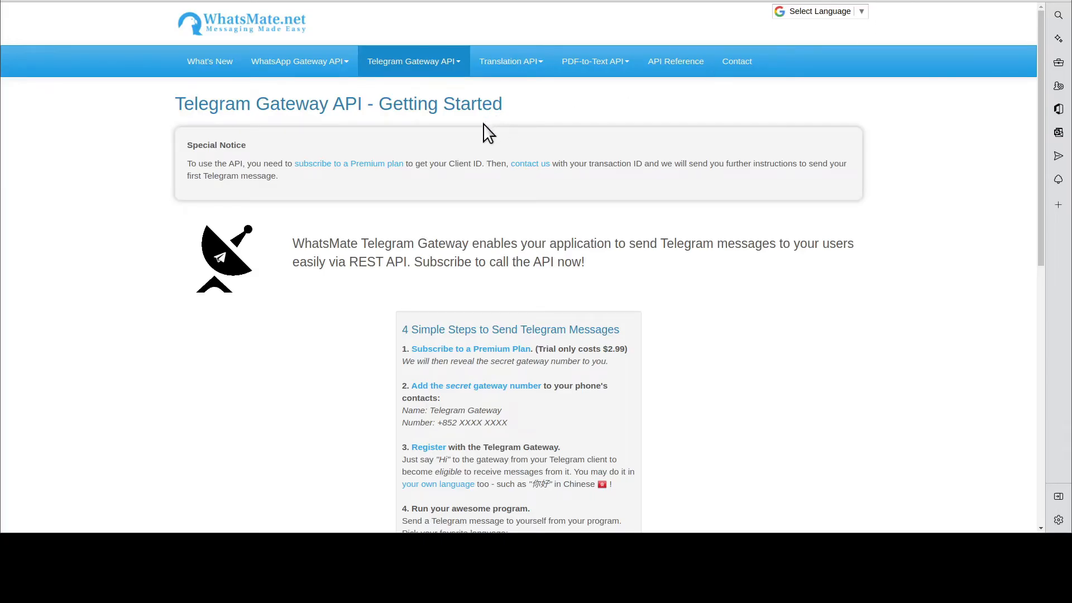
mouse_move(514, 115)
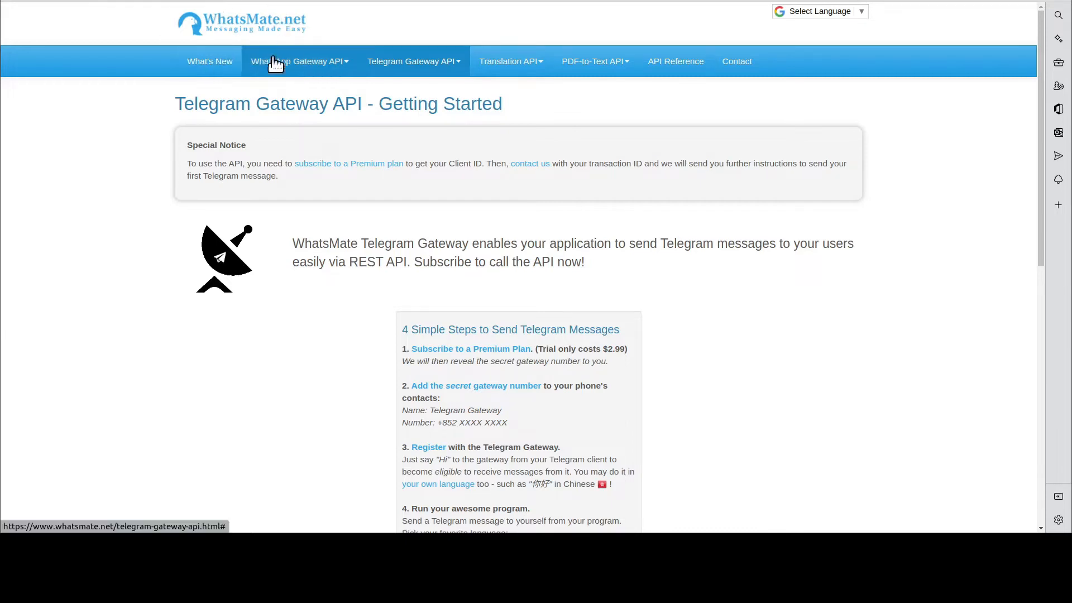
mouse_move(540, 166)
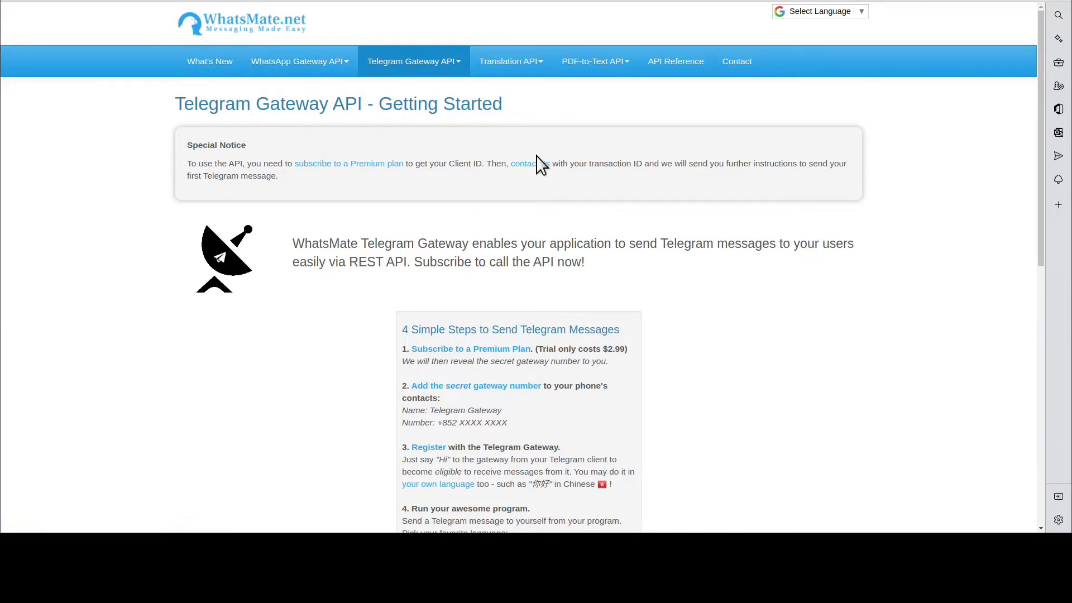
Subscribe to the WhatsMate Premium plan with the yearly two-week trial option
scroll("down", 3)
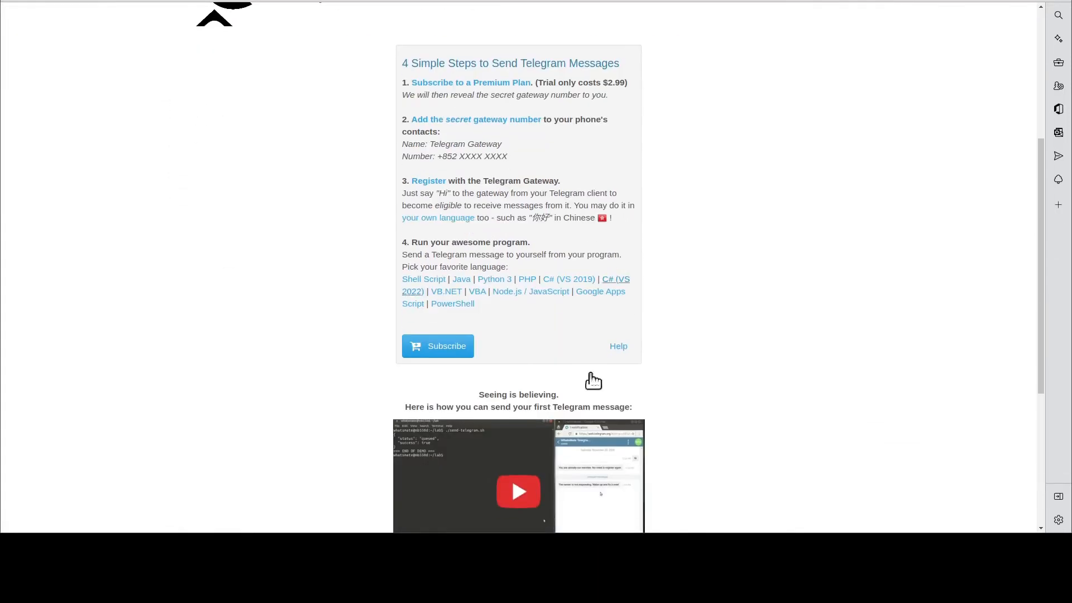
left_click(438, 346)
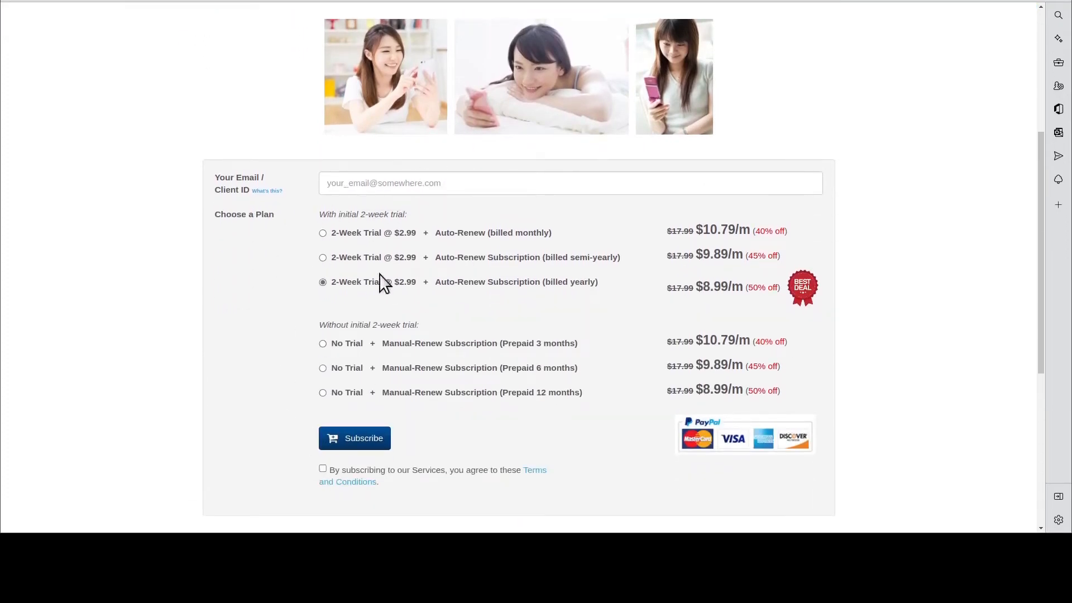
mouse_move(346, 442)
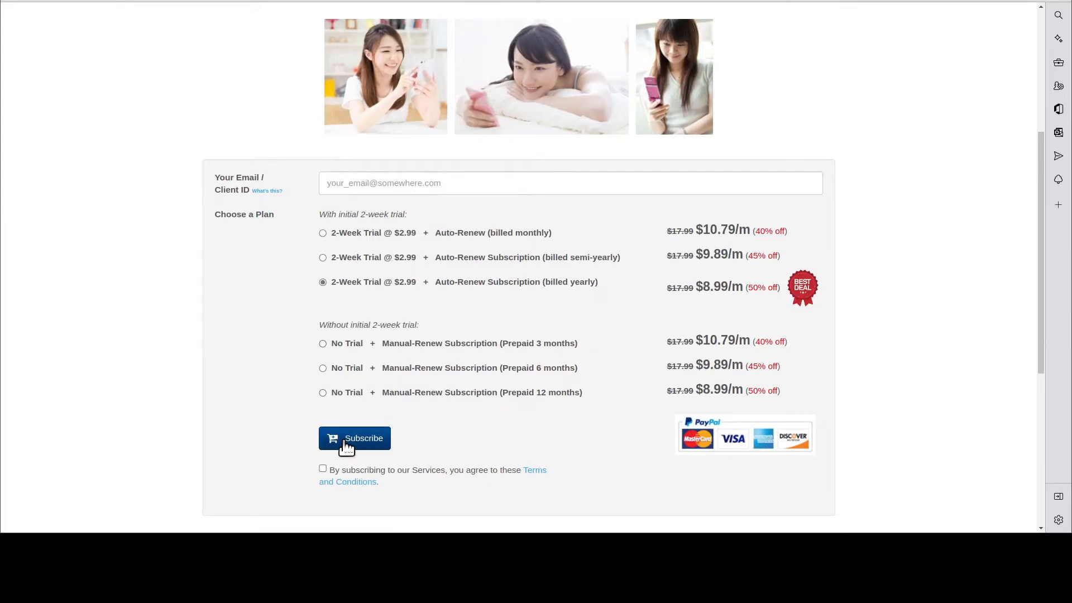
left_click(354, 438)
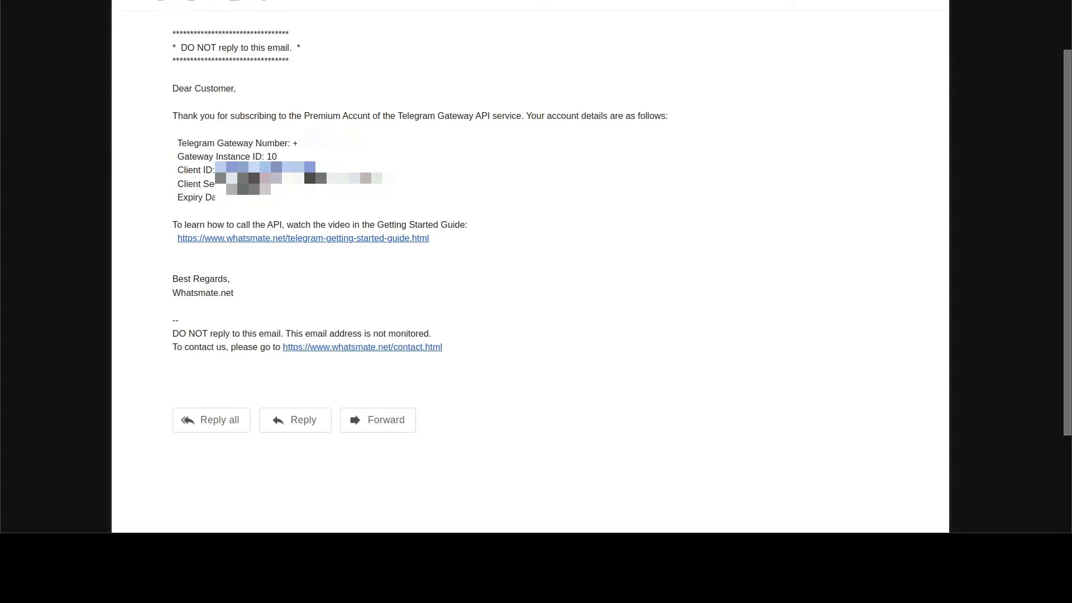
mouse_move(627, 192)
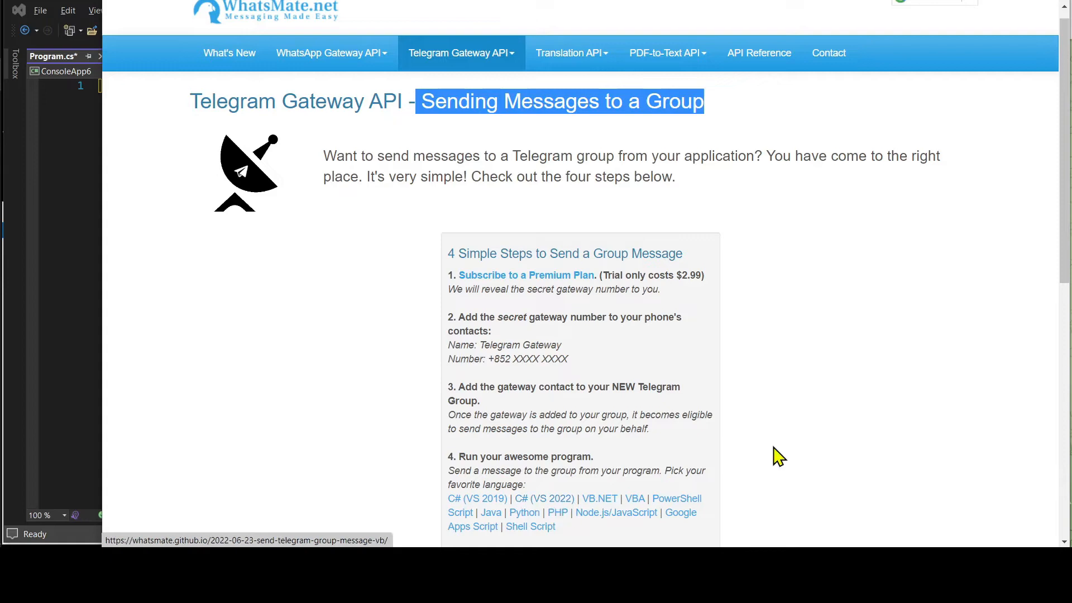
mouse_move(563, 520)
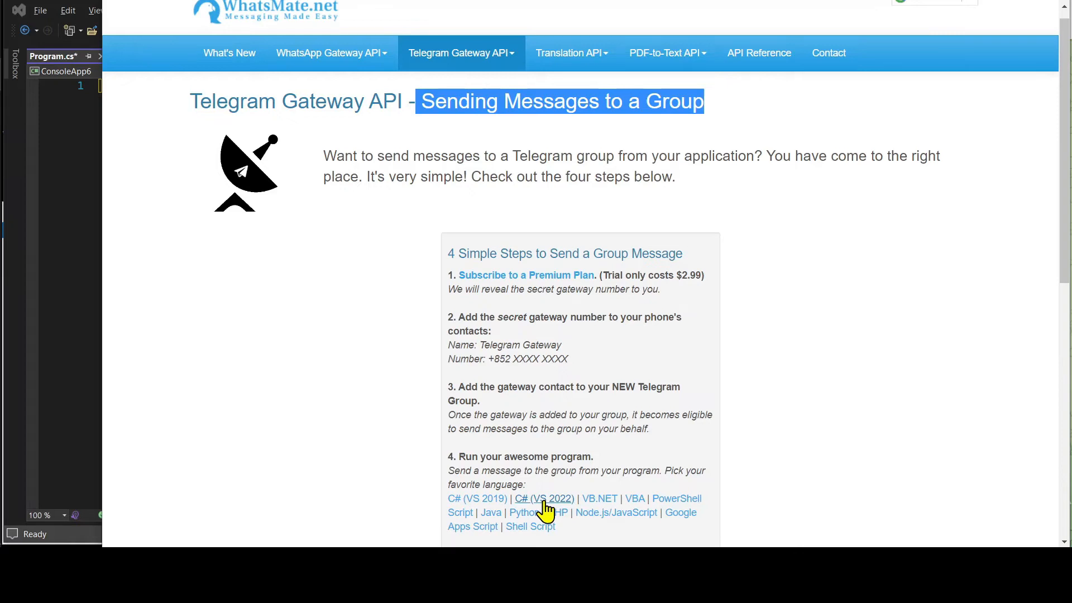
Follow the C# (VS 2022) link on the Sending Messages to a Group page
left_click(544, 498)
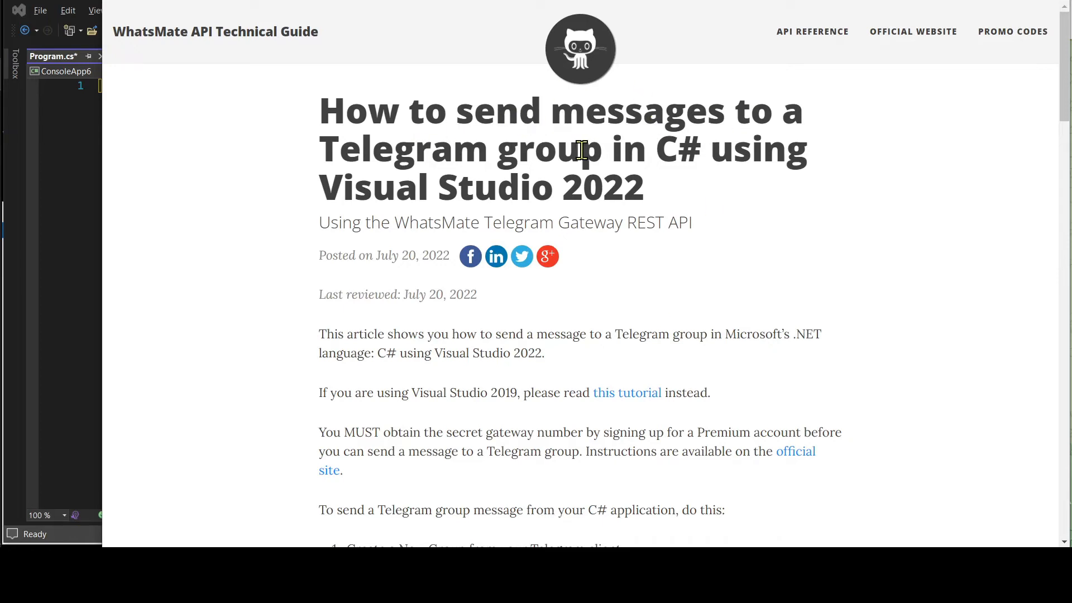
Scroll to the TelegramGroupMessageSender source code block and view it as raw text
scroll("down", 3)
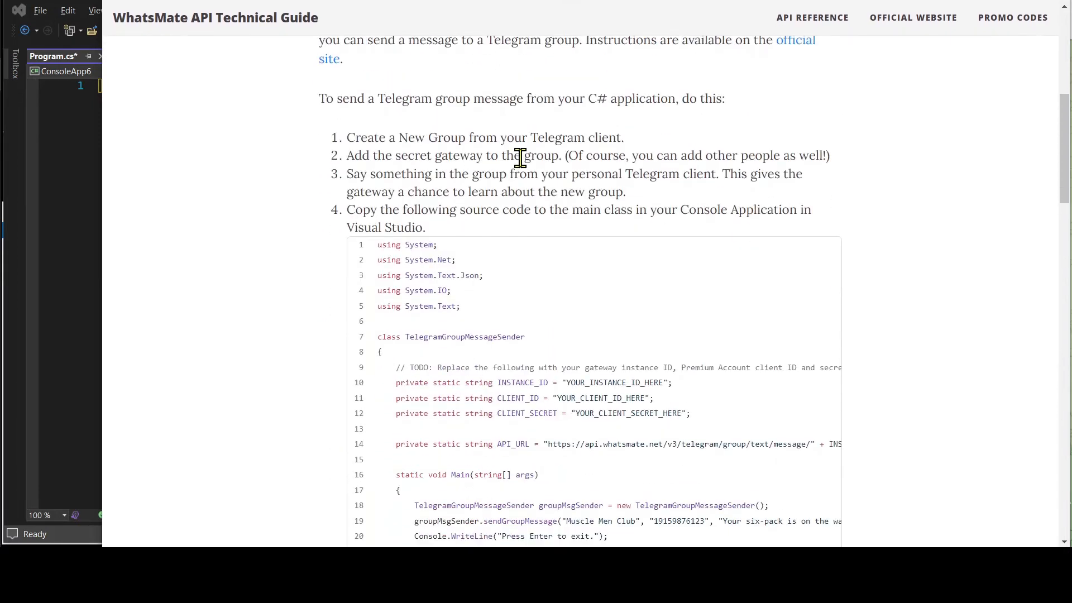
mouse_move(529, 275)
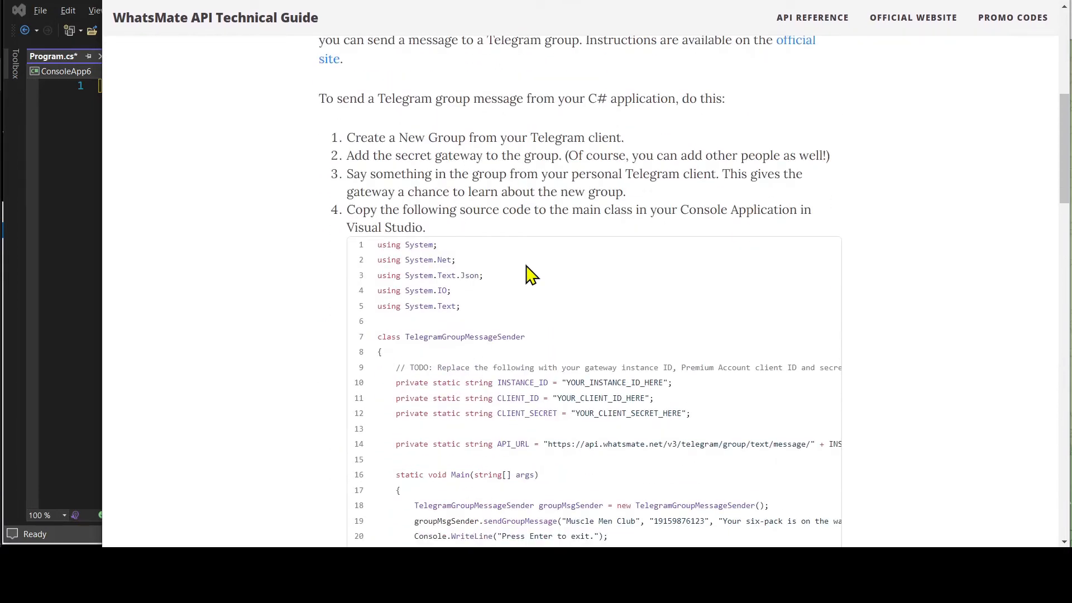
scroll("down", 3)
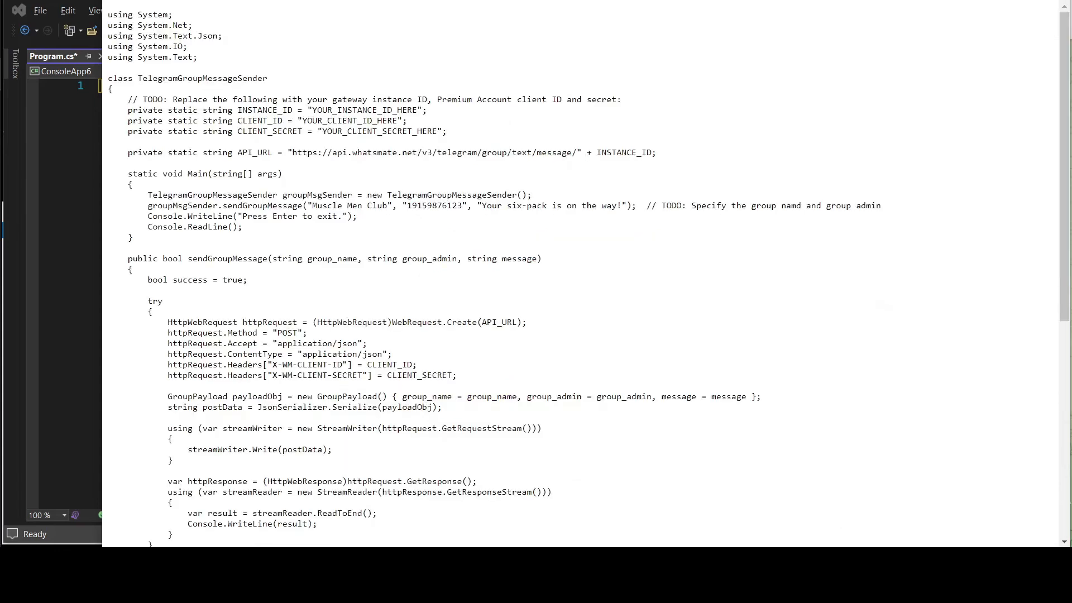
Copy the sample code into Program.cs and highlight the INSTANCE_ID, CLIENT_ID and CLIENT_SECRET lines
key("ctrl+a")
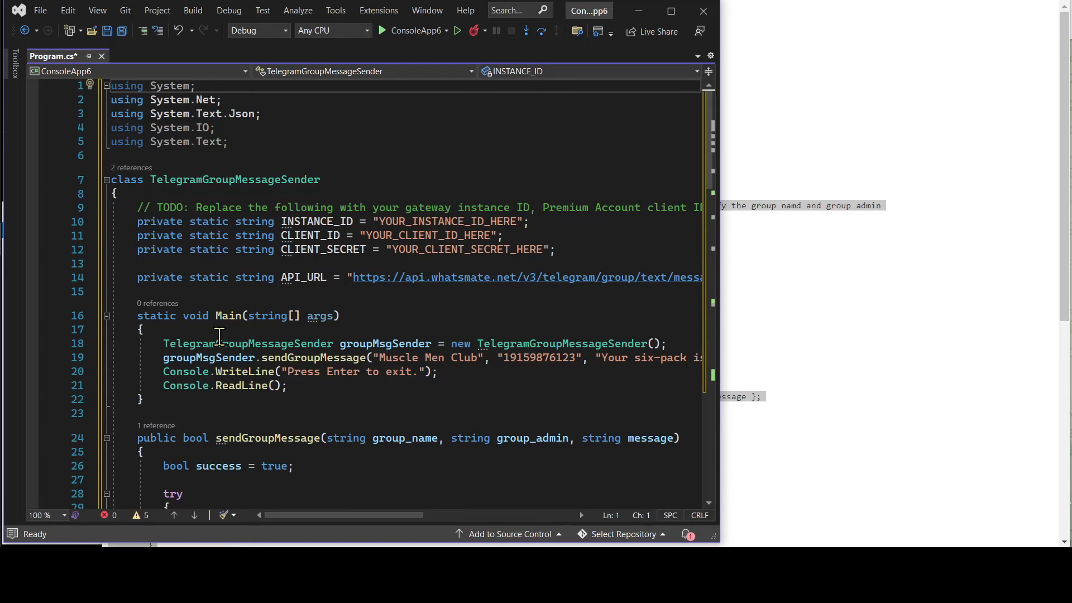
left_click_drag(136, 221, 556, 248)
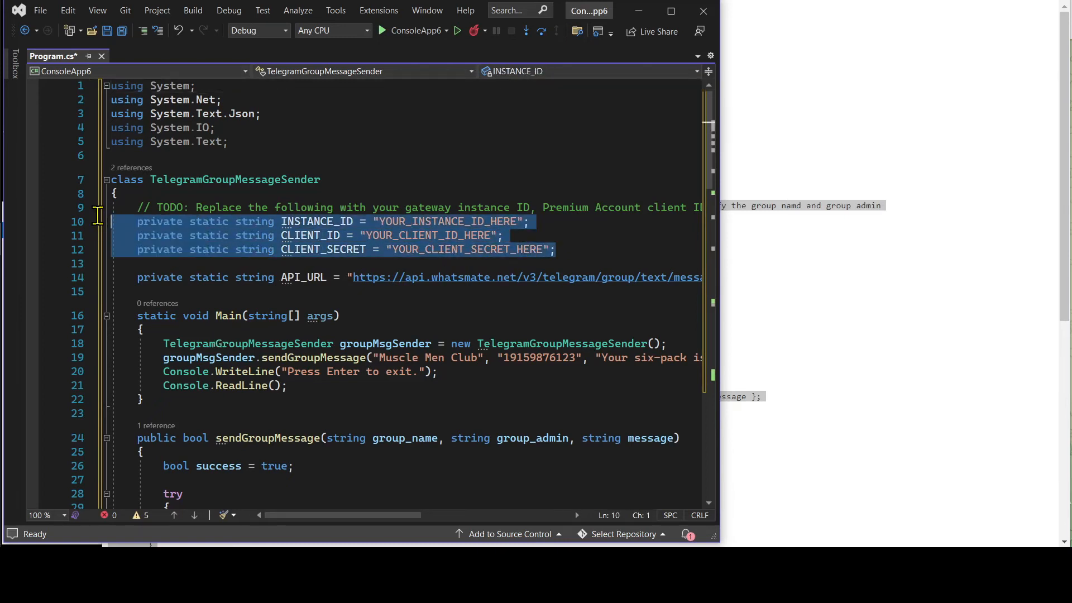
mouse_move(238, 249)
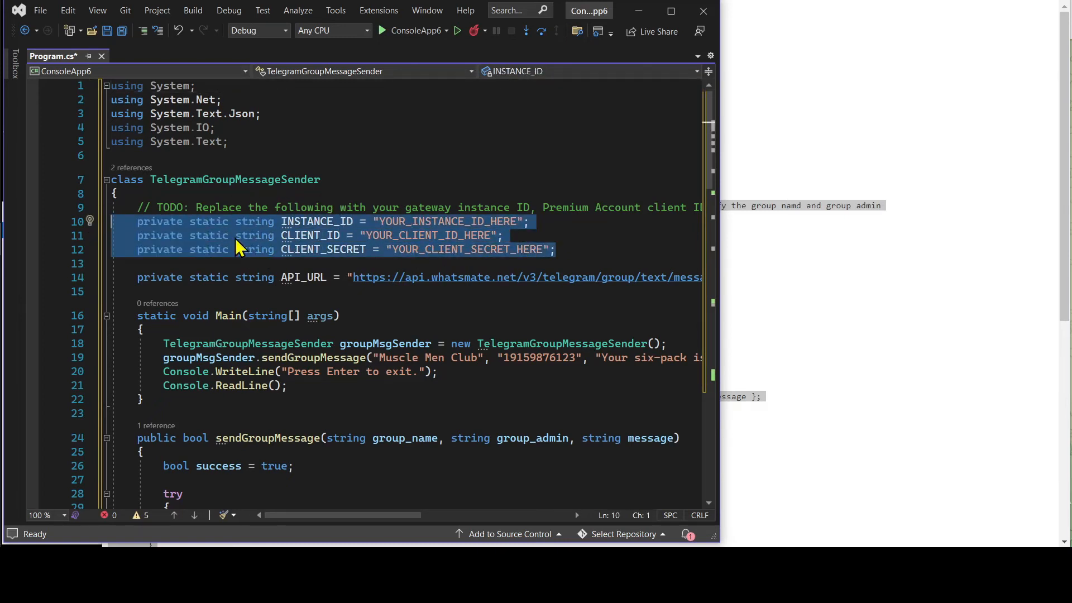
mouse_move(377, 248)
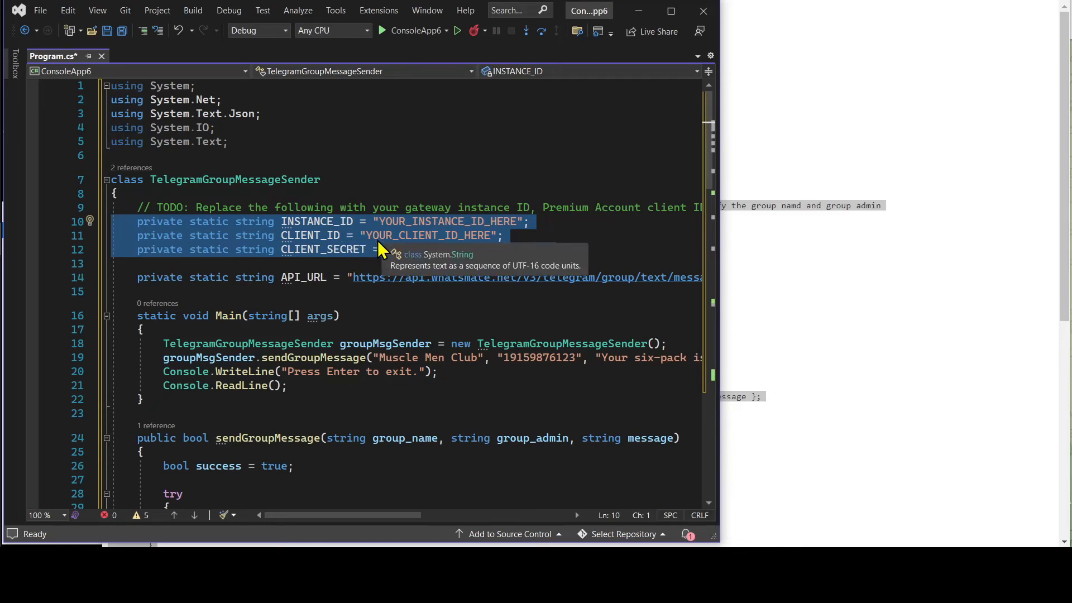
mouse_move(370, 253)
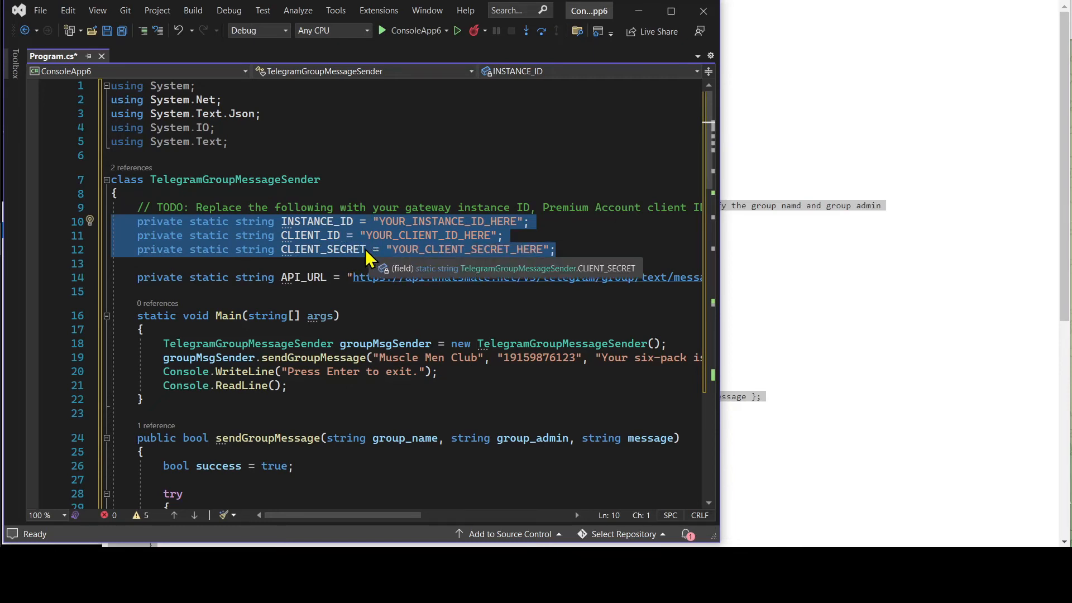
mouse_move(400, 346)
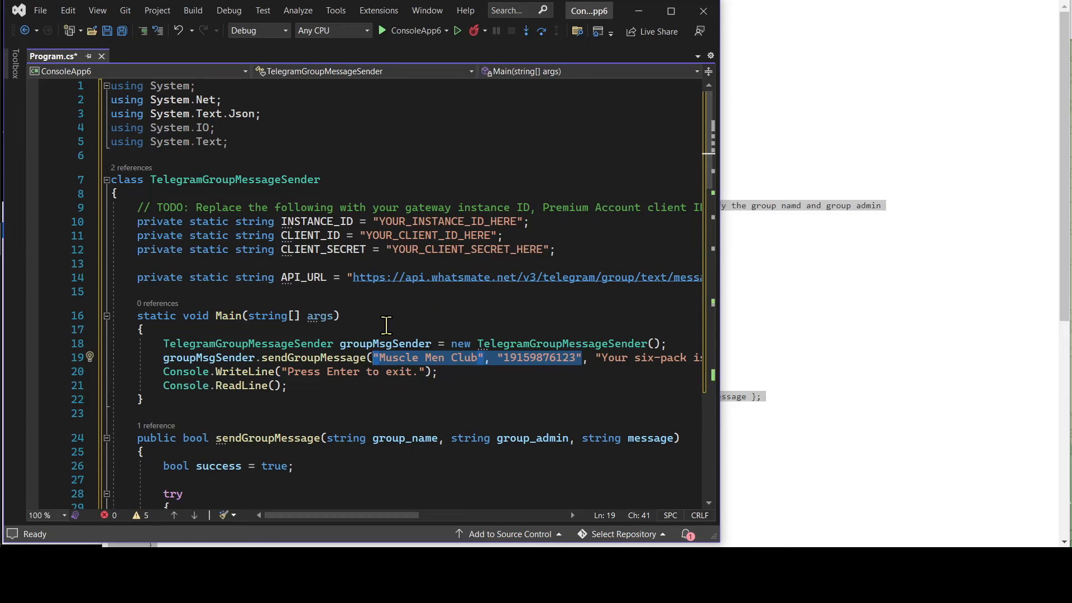
mouse_move(576, 379)
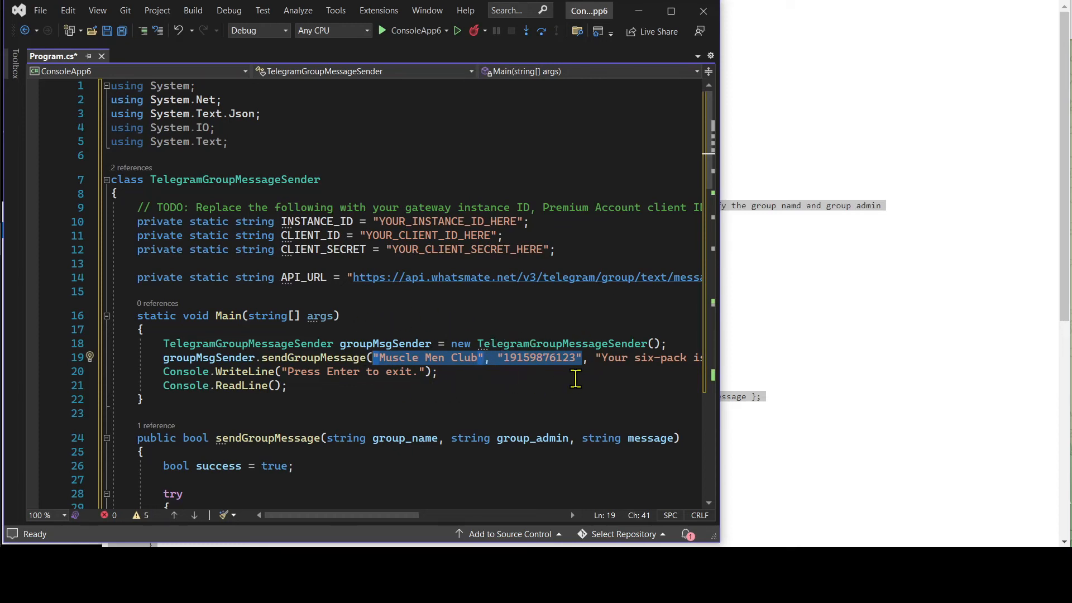
mouse_move(373, 378)
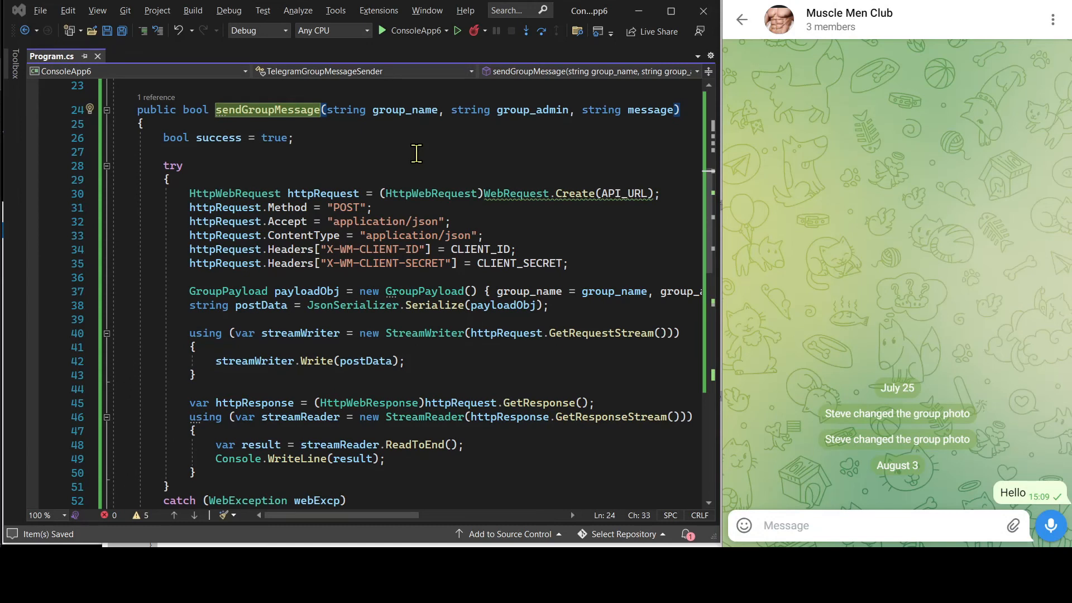
mouse_move(458, 30)
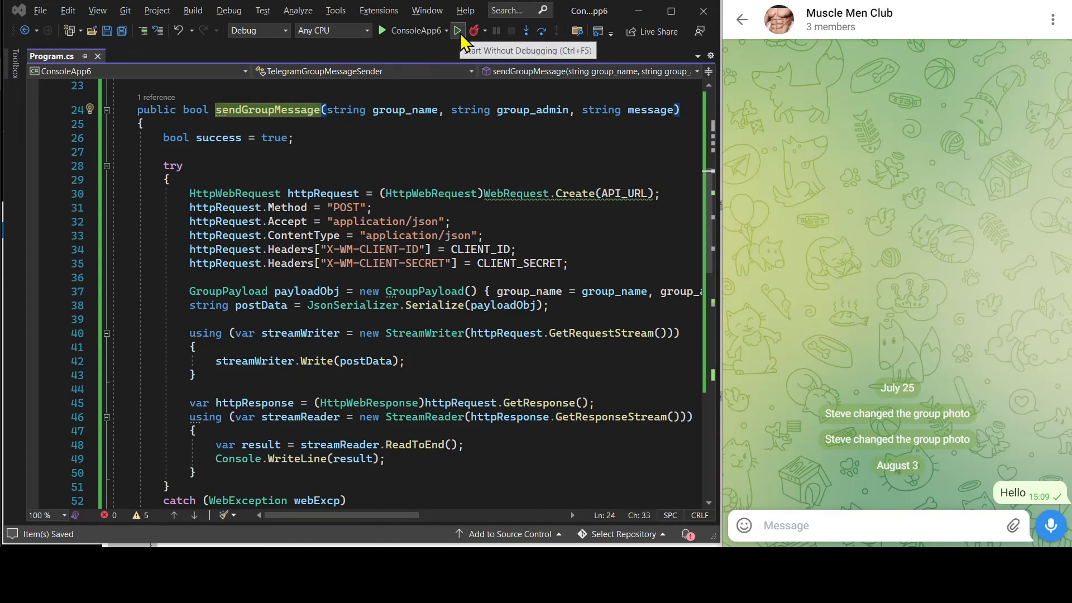
Start the console app without debugging and confirm the queued result and the message in Muscle Men Club
left_click(458, 31)
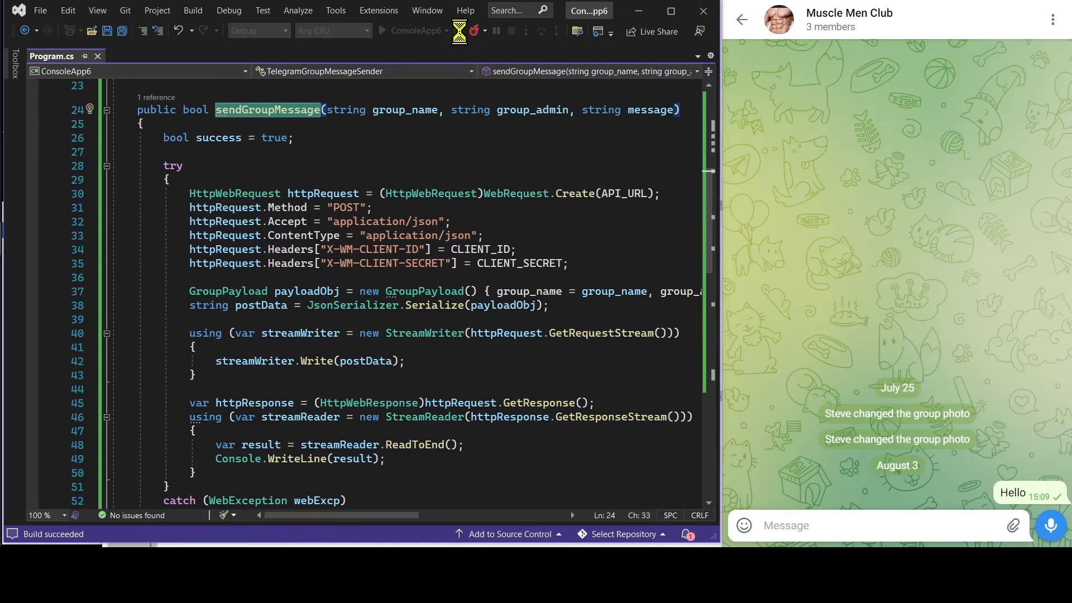
left_click(456, 30)
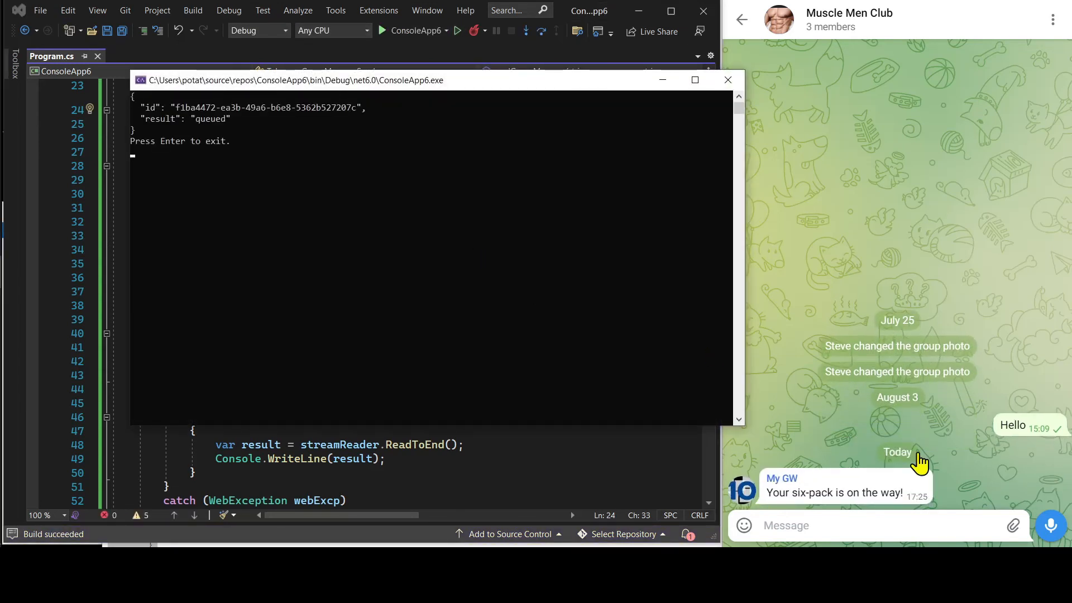
mouse_move(754, 439)
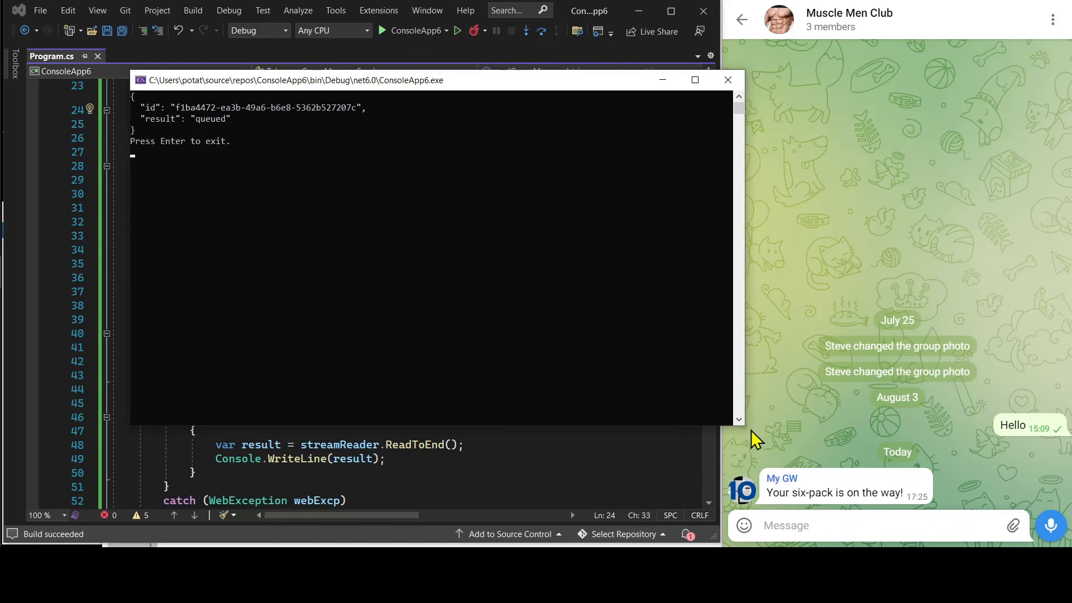
mouse_move(936, 531)
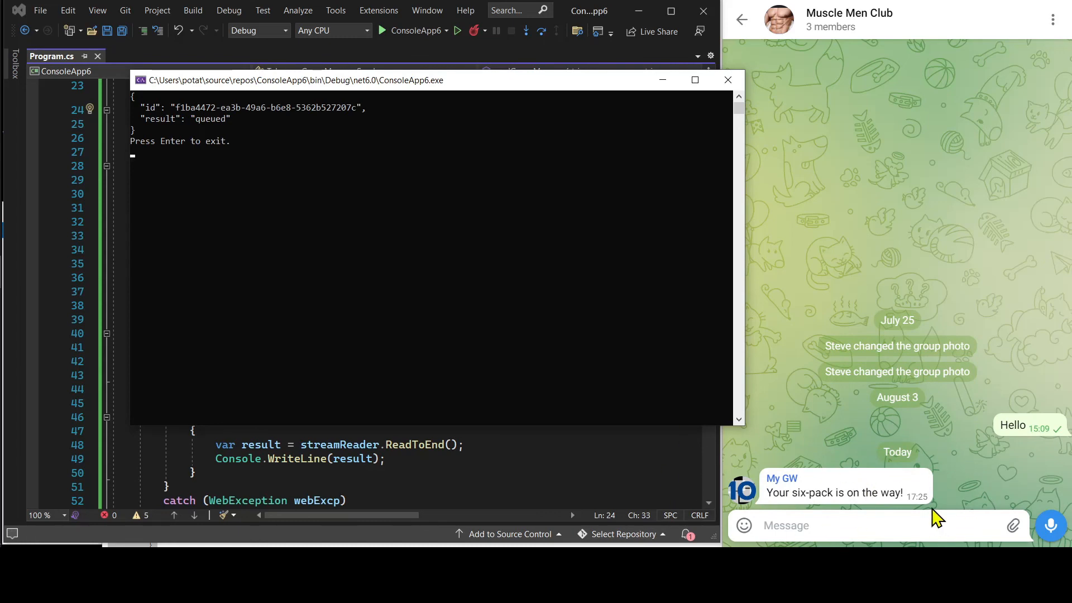